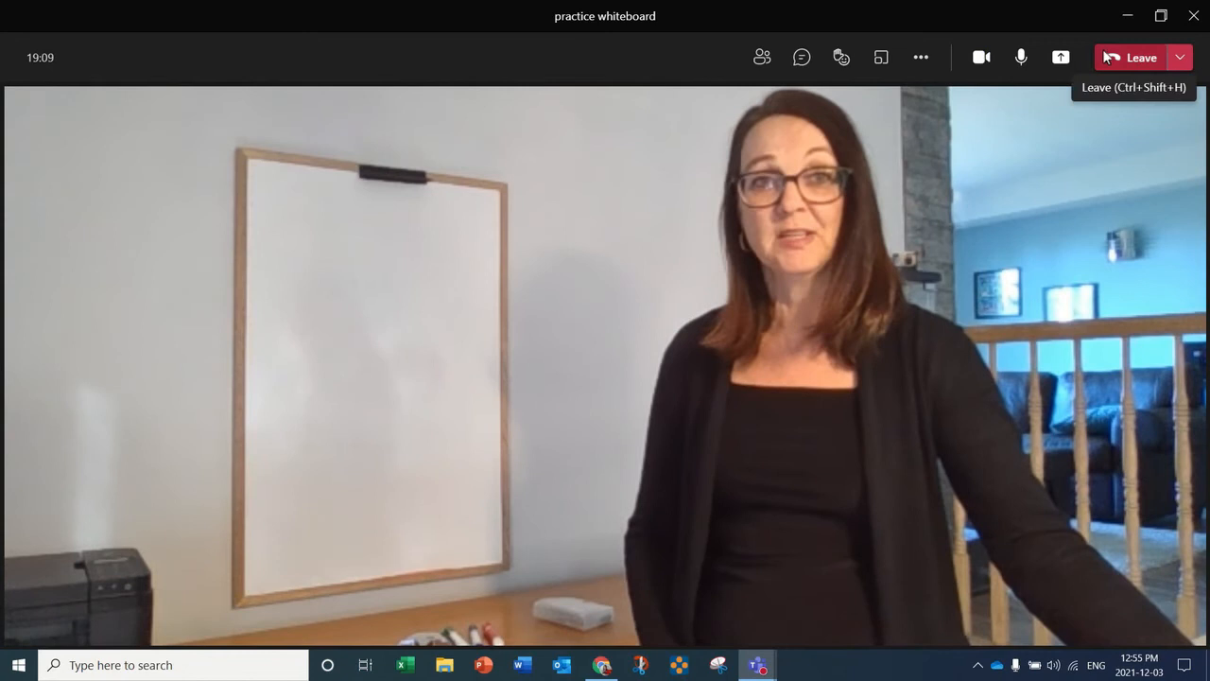
# Choose Content from camera in the share options and select Whiteboard
pyautogui.click(1060, 56)
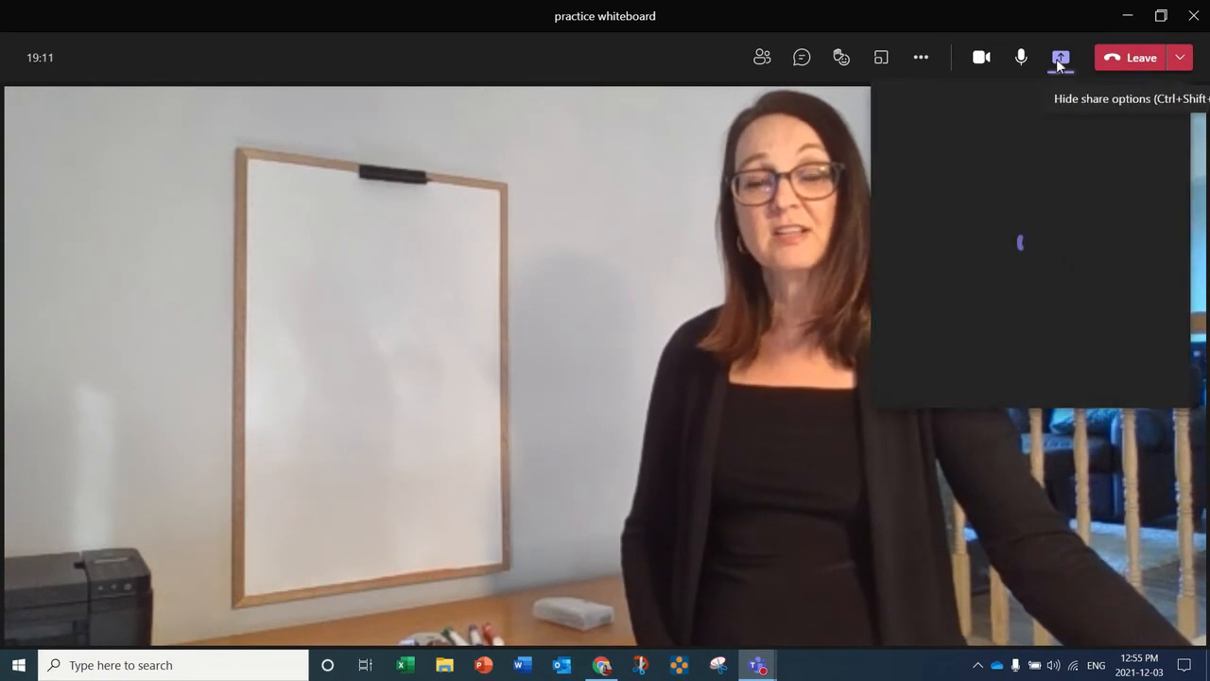
pyautogui.click(1060, 58)
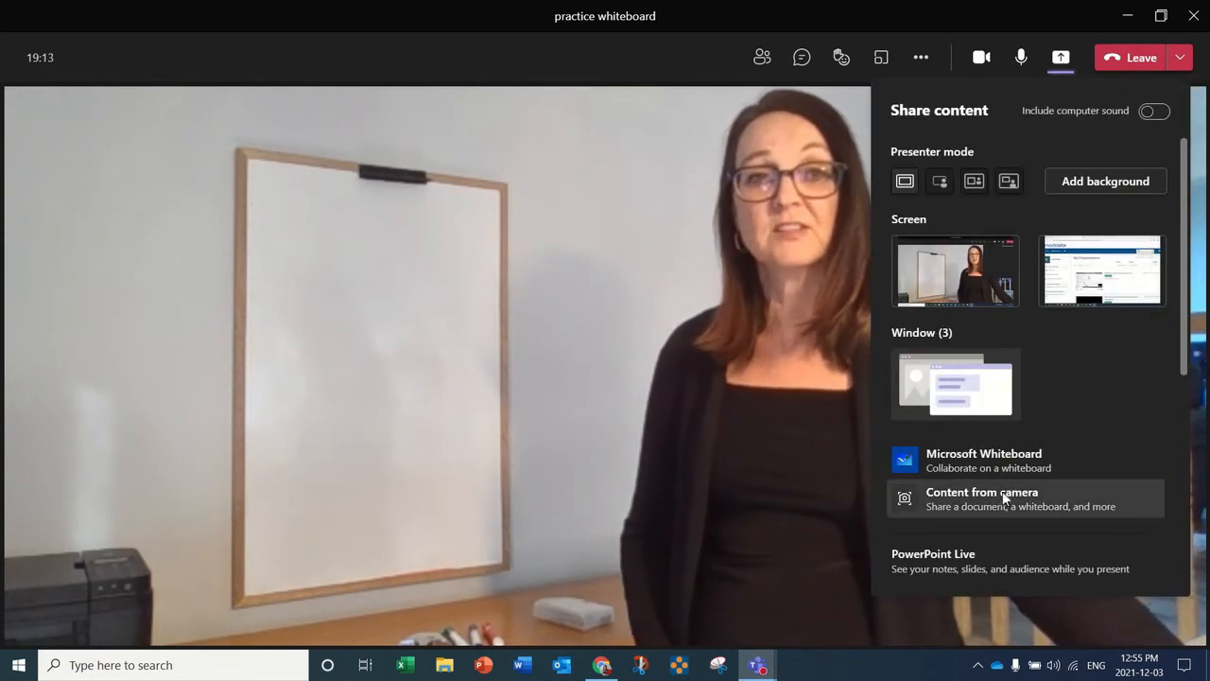
pyautogui.click(981, 499)
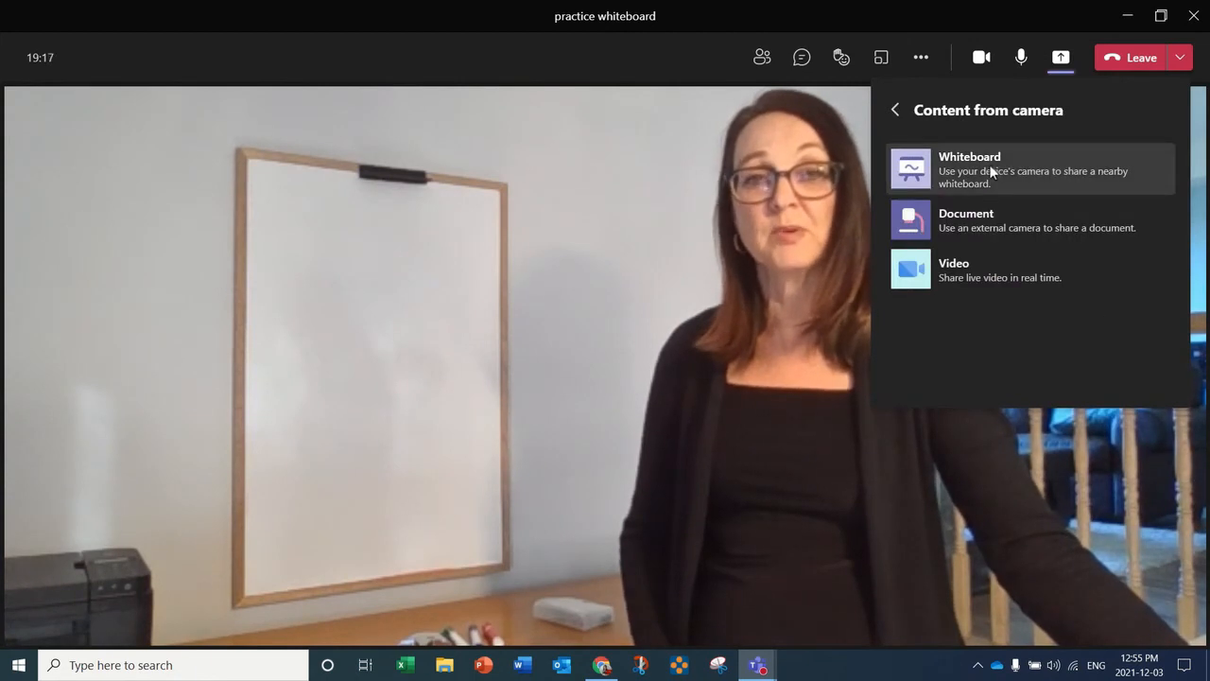
pyautogui.click(969, 168)
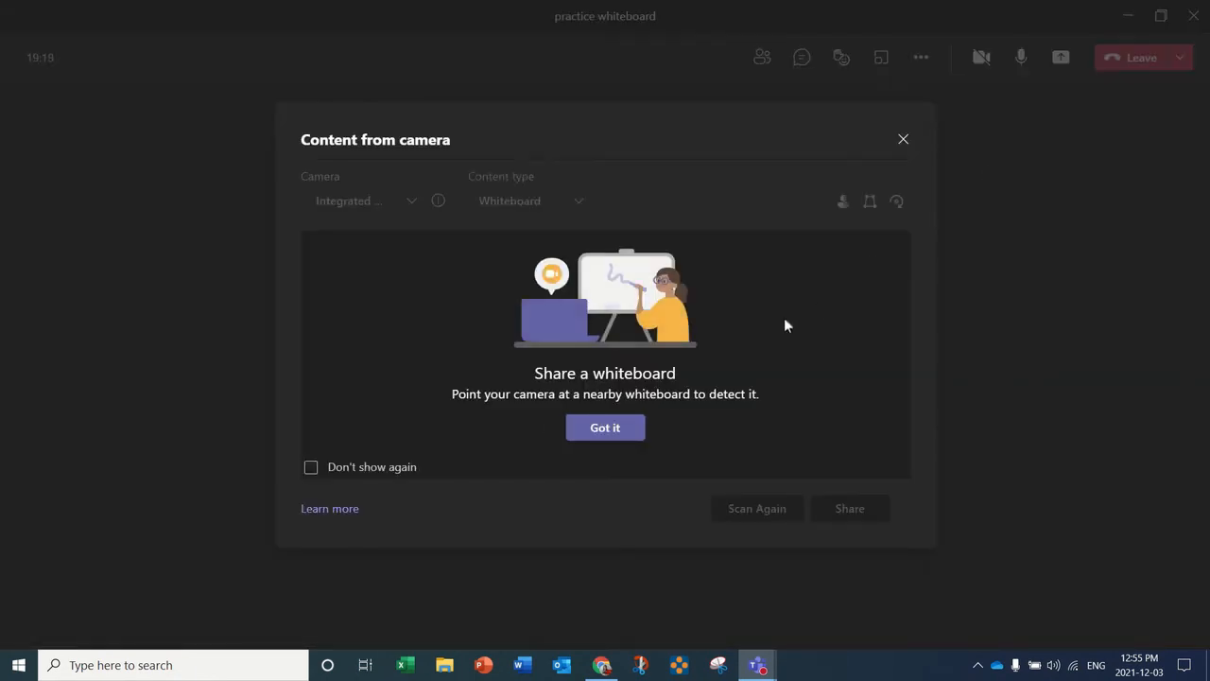
# Dismiss the whiteboard introduction and share the previewed camera view of the whiteboard
pyautogui.click(604, 428)
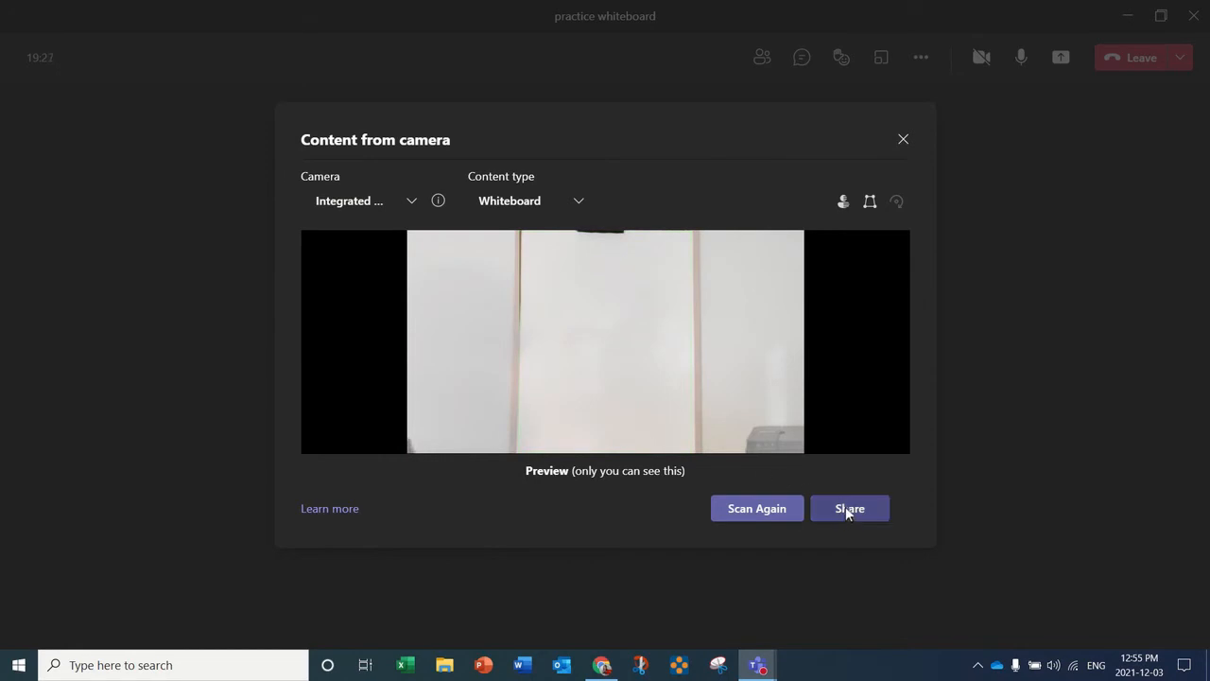
pyautogui.click(849, 508)
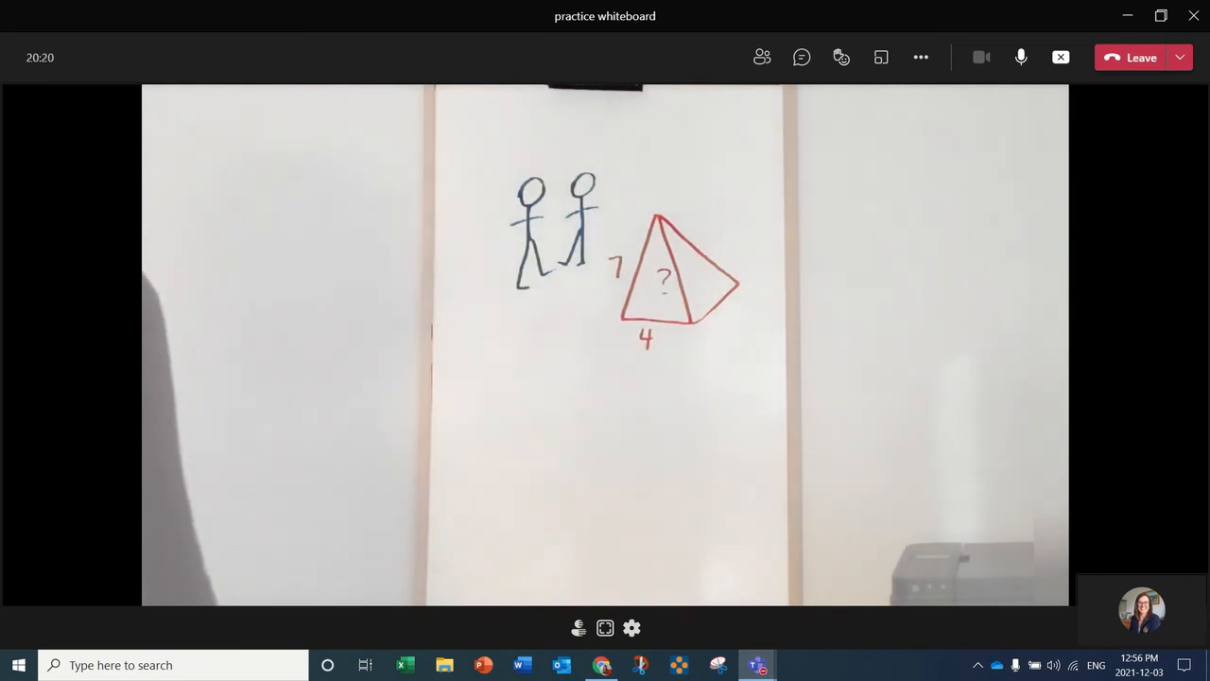
pyautogui.moveTo(1061, 58)
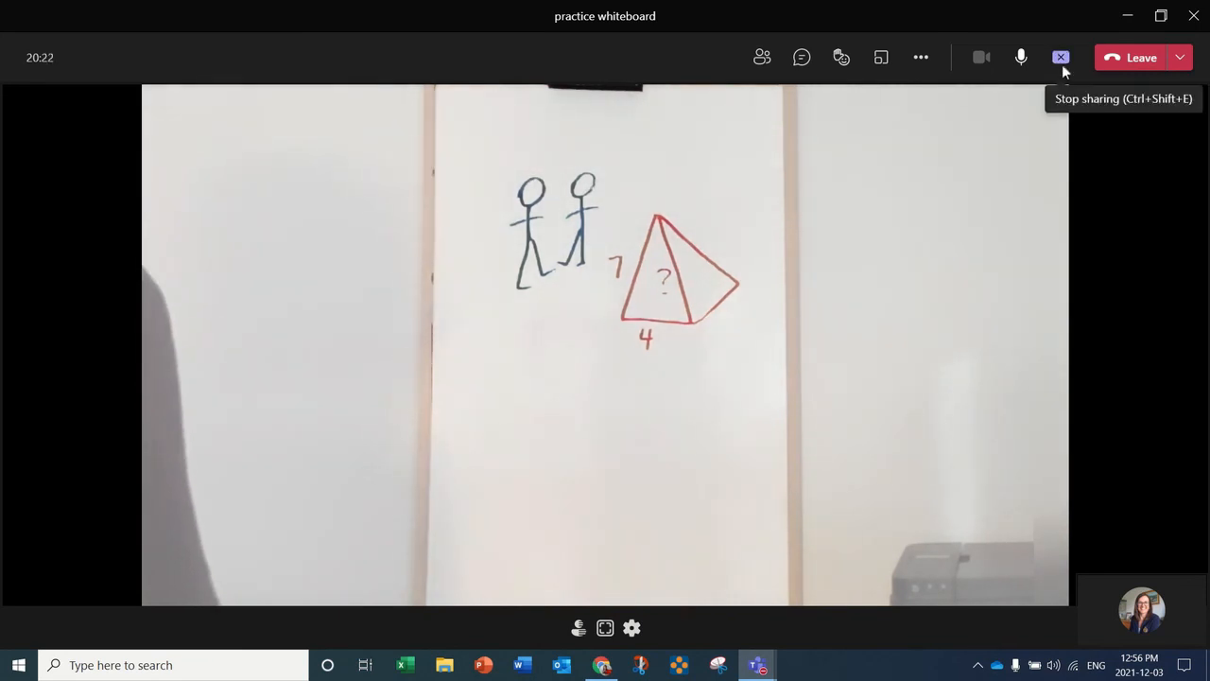
# Stop sharing the stick-figure and red-pyramid whiteboard from the meeting toolbar
pyautogui.click(1060, 57)
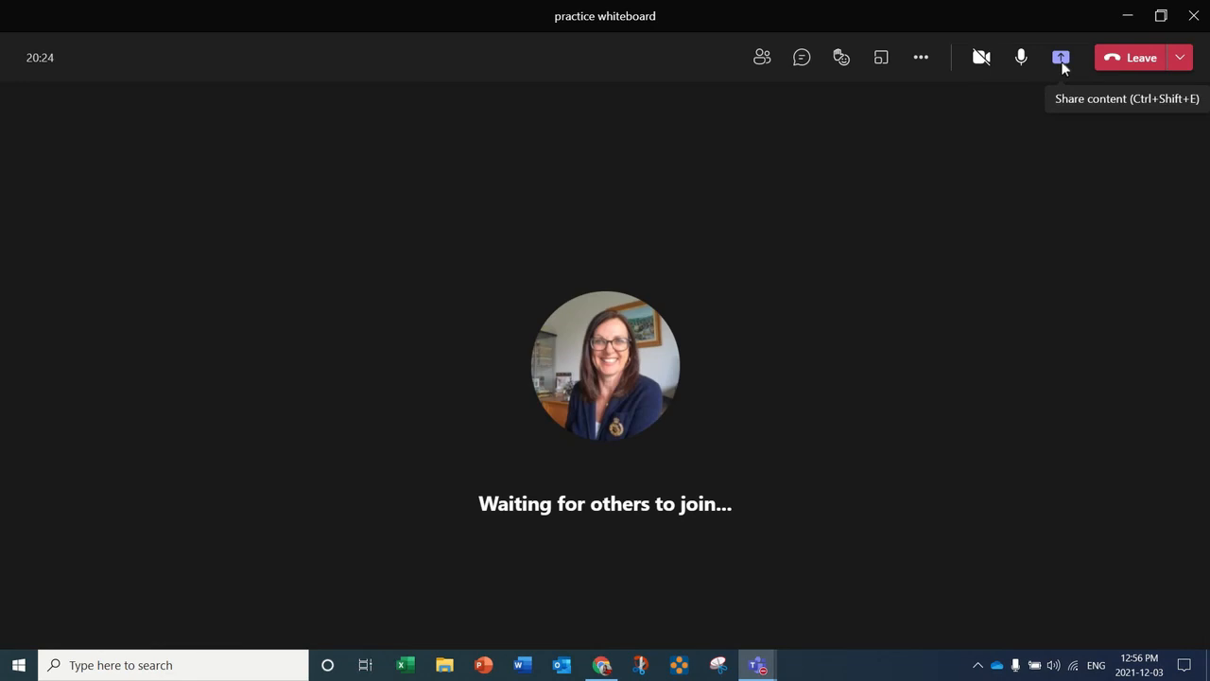